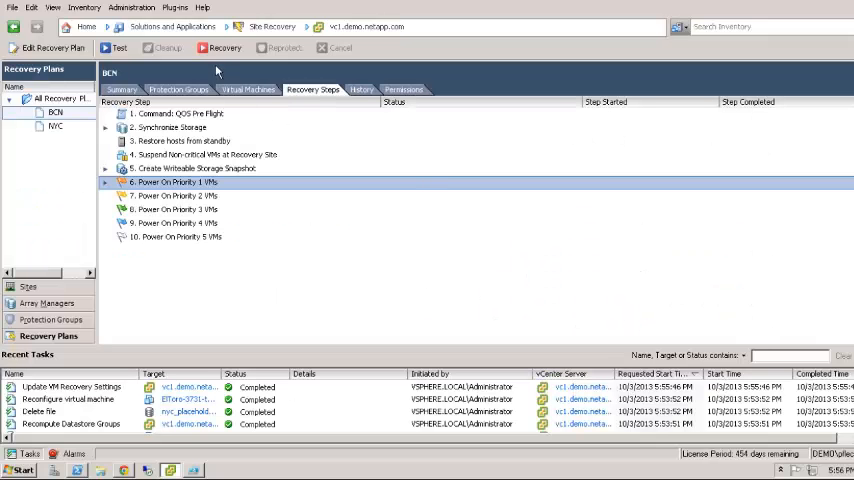
Run recovery plan BCN as a confirmed Planned Migration so its Recovery Steps begin executing
left_click(222, 48)
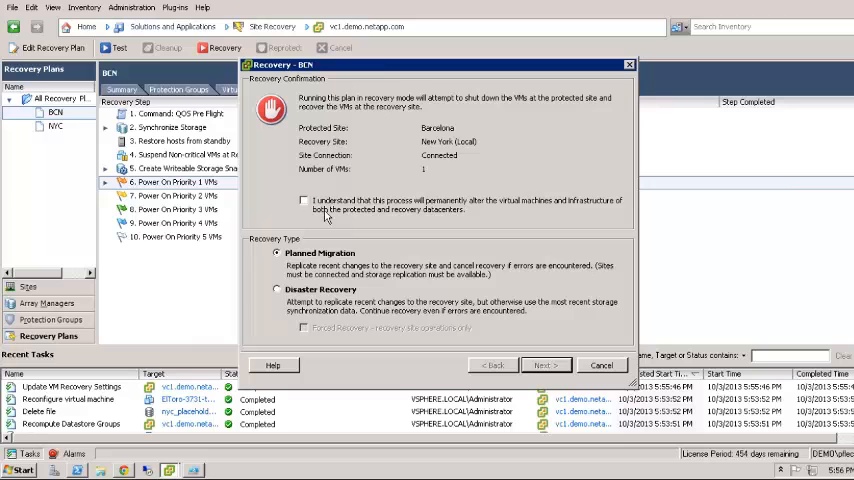
left_click(544, 364)
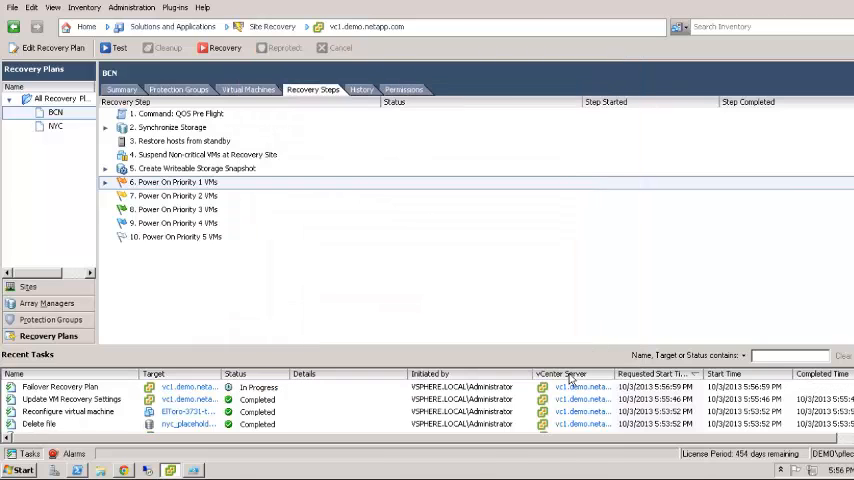